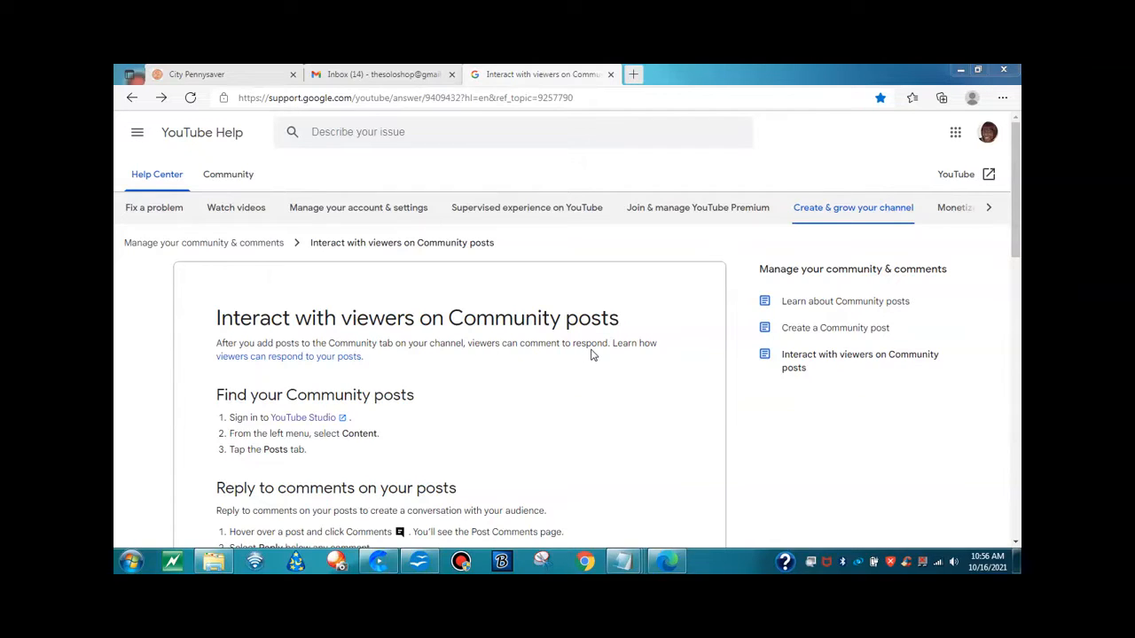
pyautogui.moveTo(337, 368)
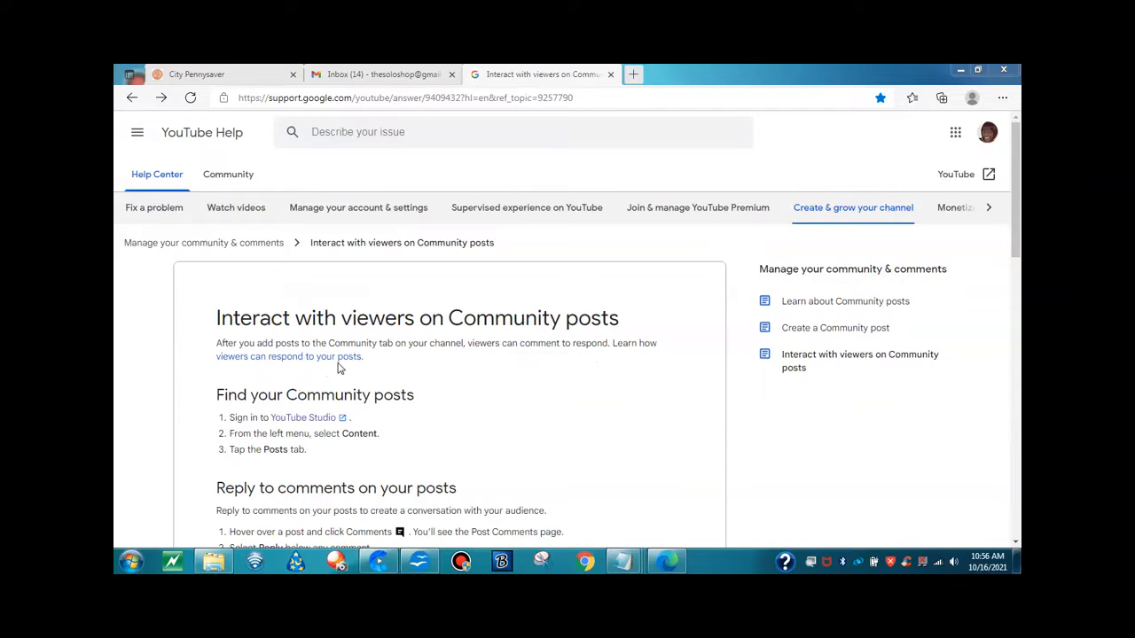
# Scroll the article so the 'Find your Community posts' steps sit near the top
pyautogui.scroll(-3)
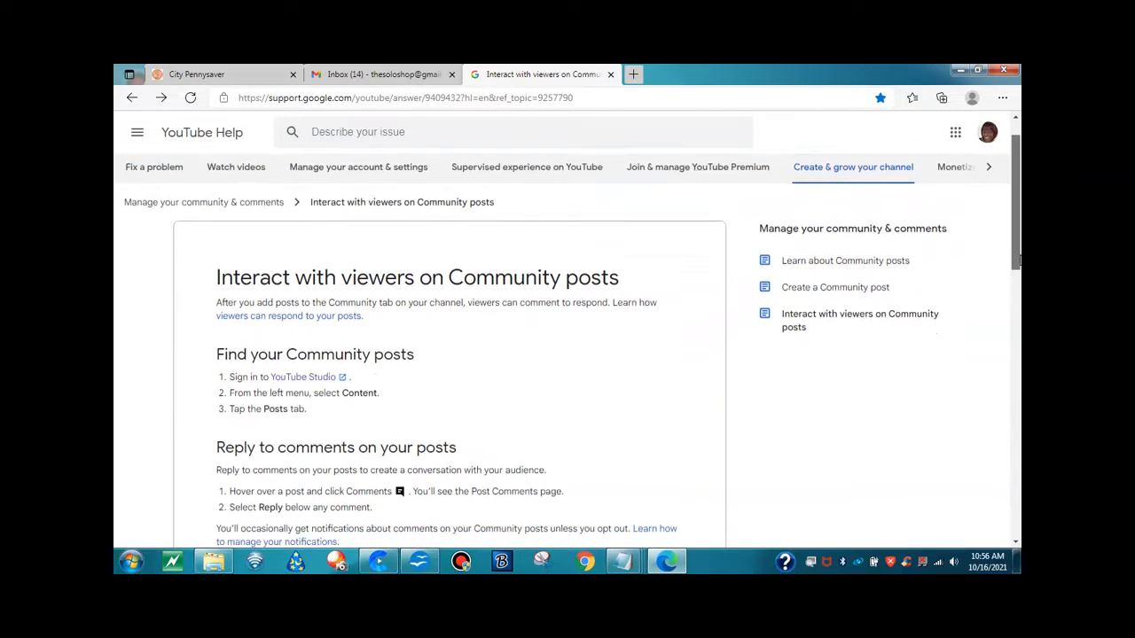
pyautogui.scroll(-3)
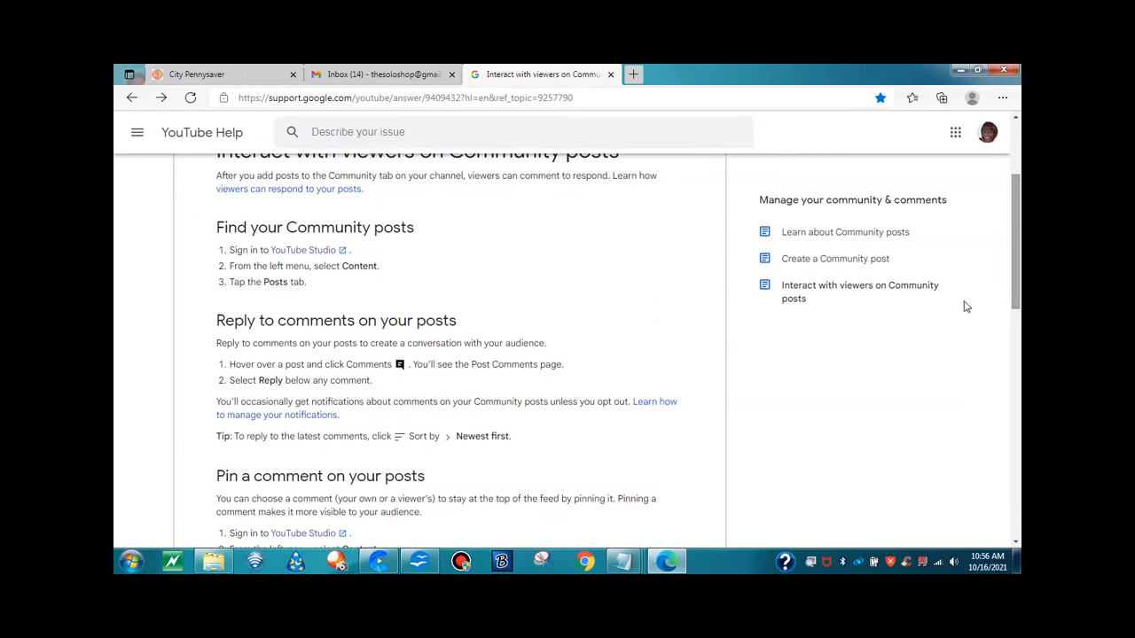
pyautogui.moveTo(545, 265)
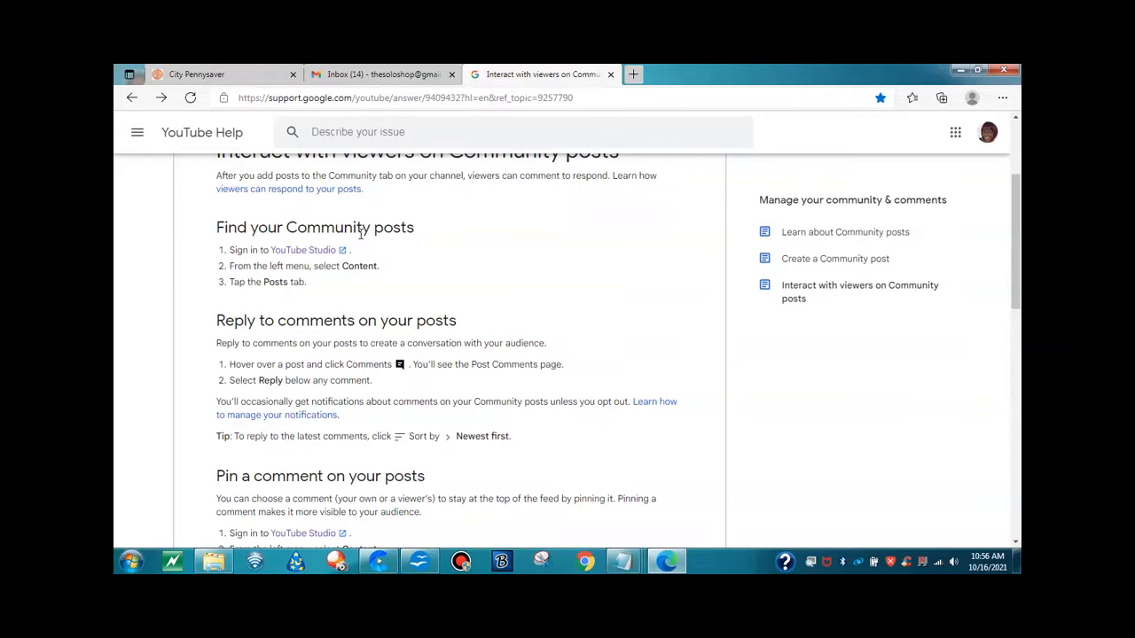
# Scroll down to read the 'Reply to comments' and 'Pin a comment' sections
pyautogui.scroll(-3)
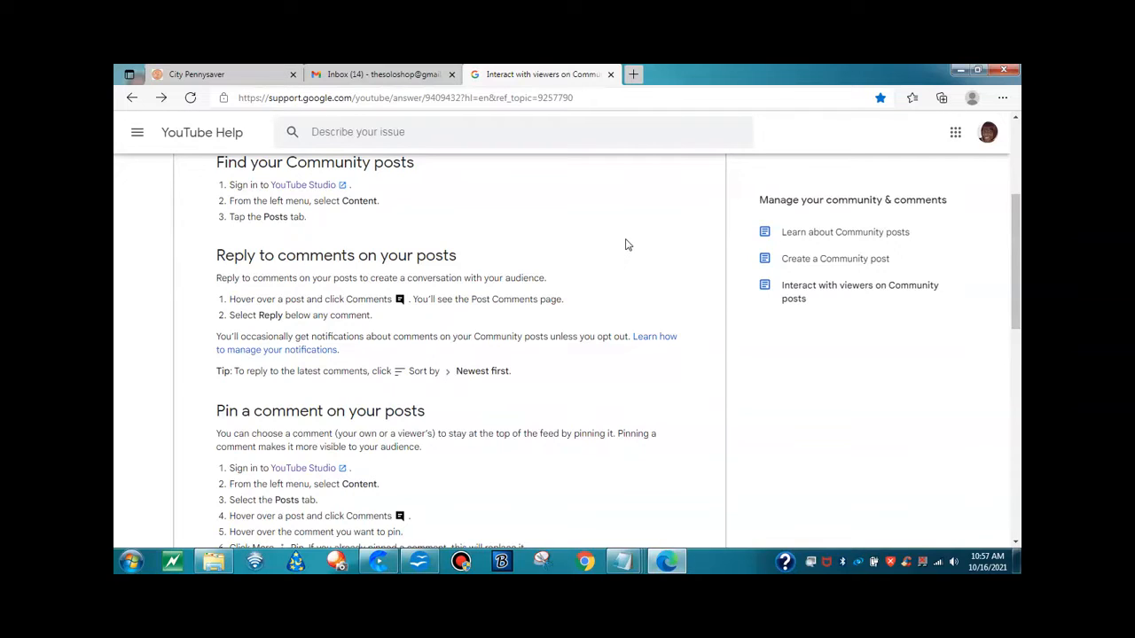
pyautogui.moveTo(661, 338)
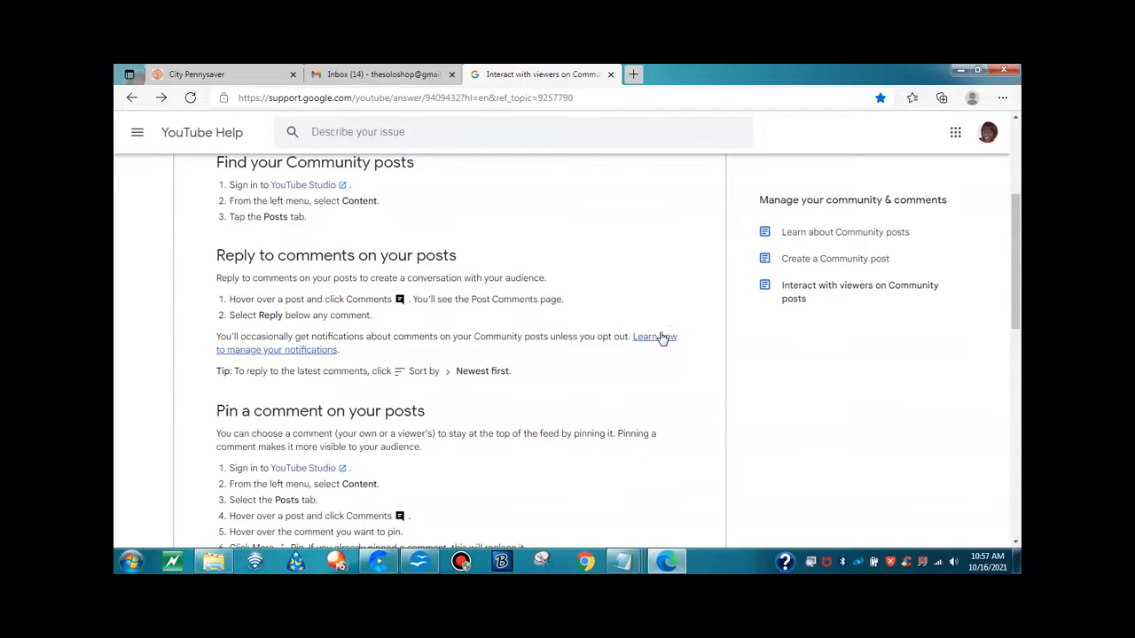
pyautogui.moveTo(655, 336)
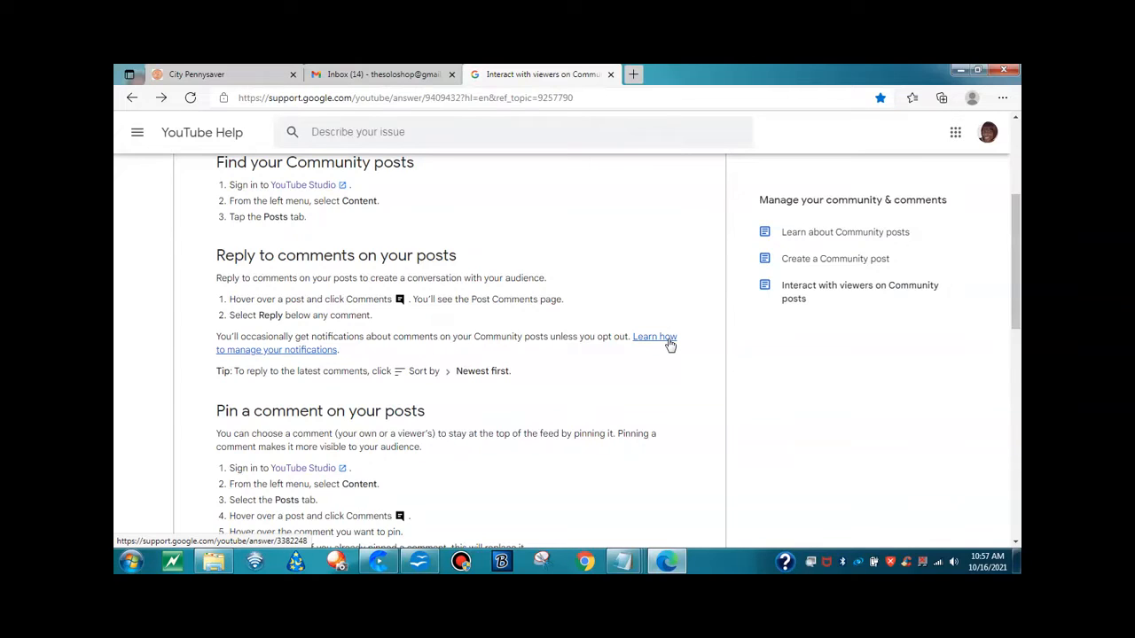
pyautogui.scroll(-3)
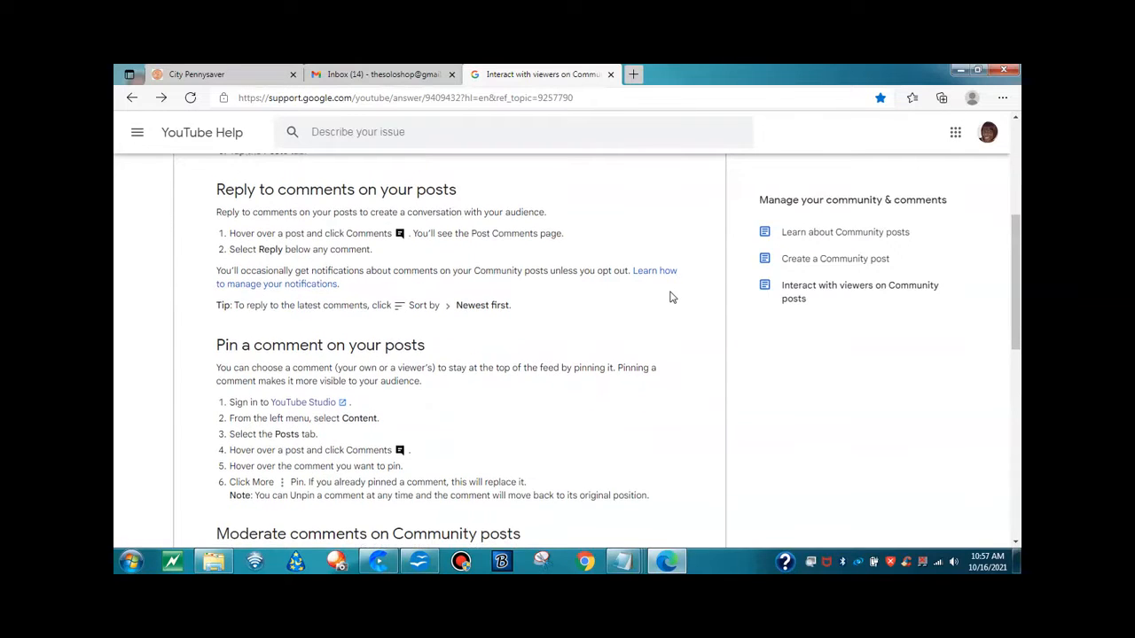
pyautogui.moveTo(284, 352)
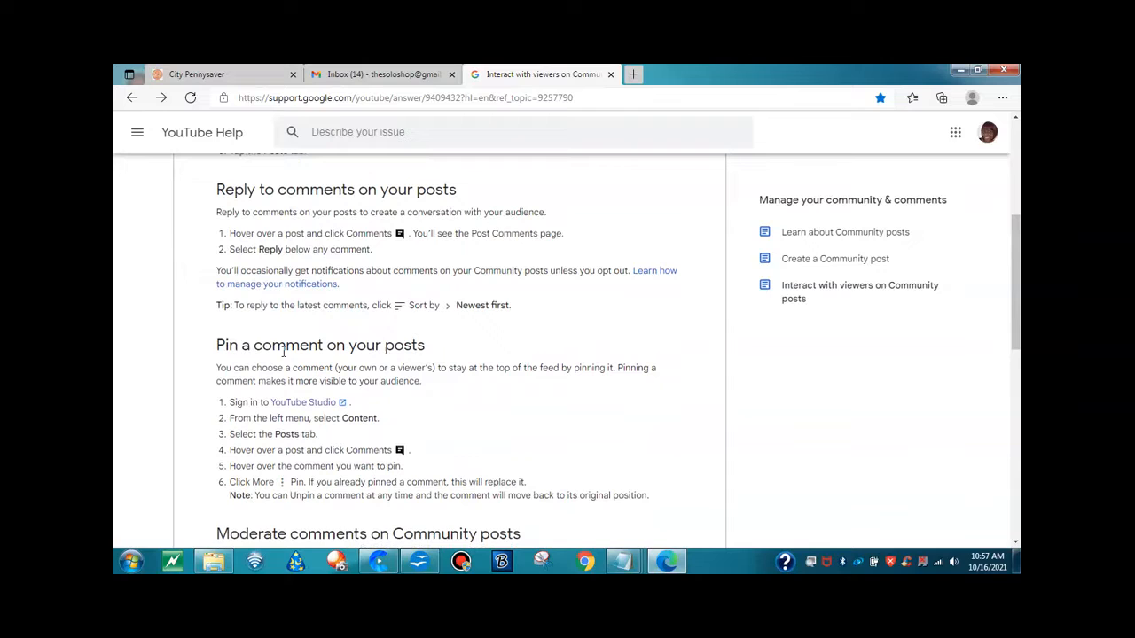
pyautogui.moveTo(336, 318)
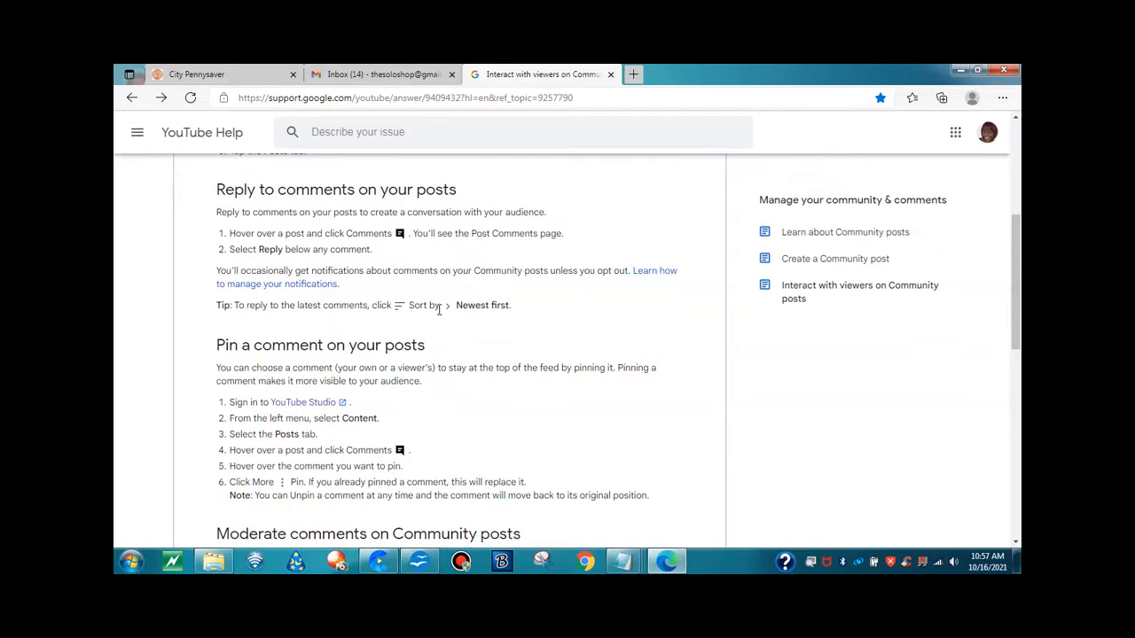
pyautogui.moveTo(479, 320)
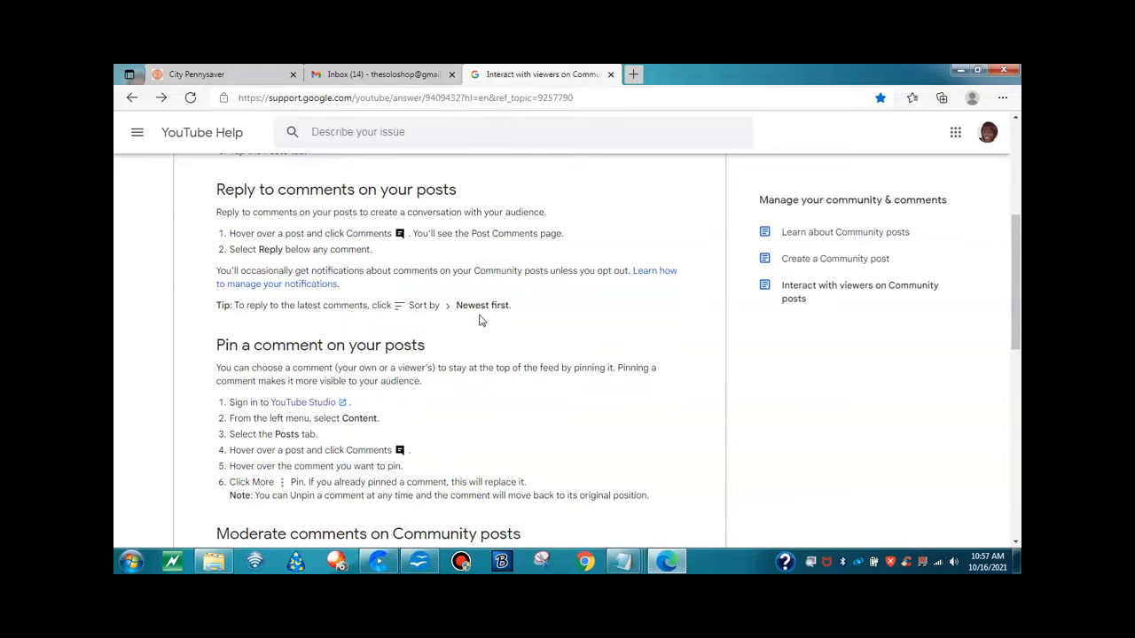
# Scroll further to show the pinning steps and 'Moderate comments on Community posts'
pyautogui.scroll(-3)
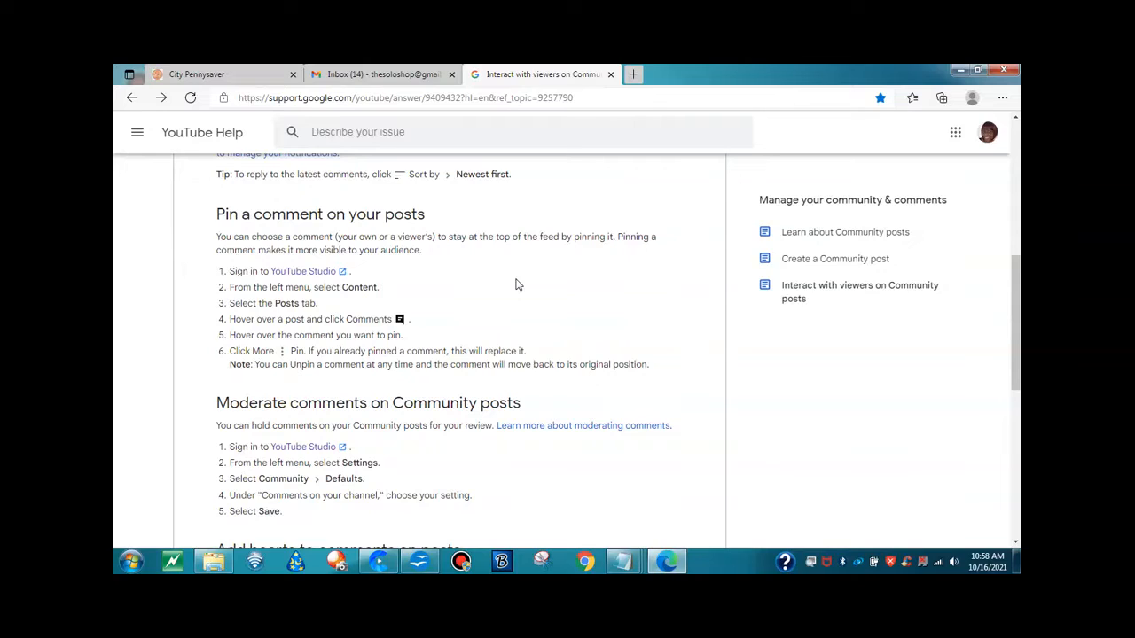
# Scroll down to the moderation steps and 'Add hearts to comments on posts' section
pyautogui.scroll(-3)
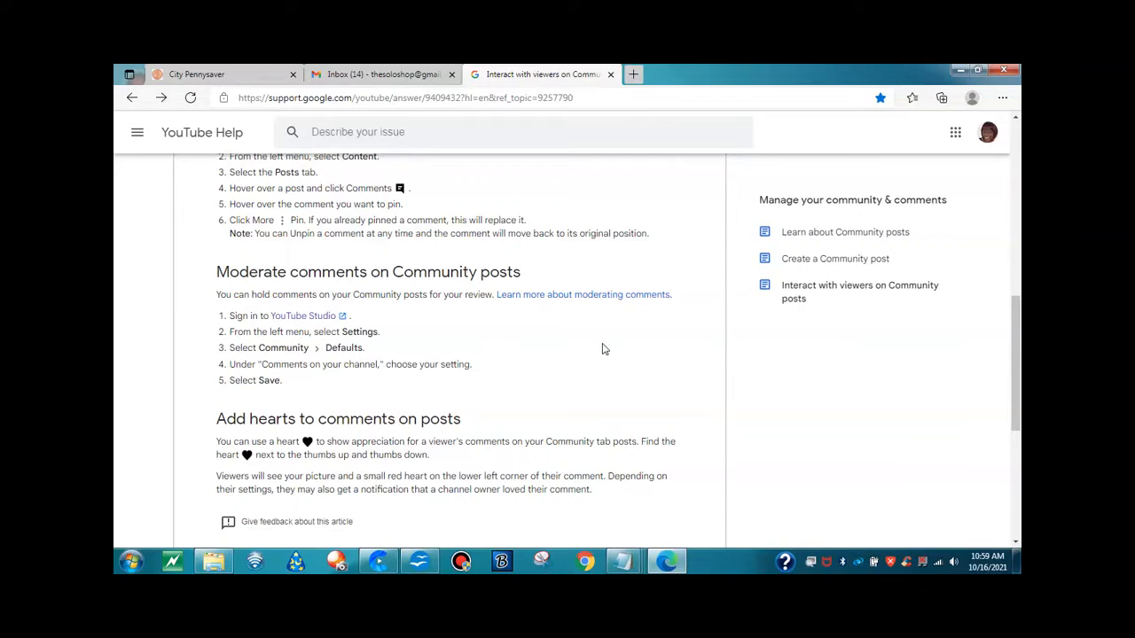
# Scroll to the 'Was this helpful?' prompt, then back up to the article title
pyautogui.scroll(-3)
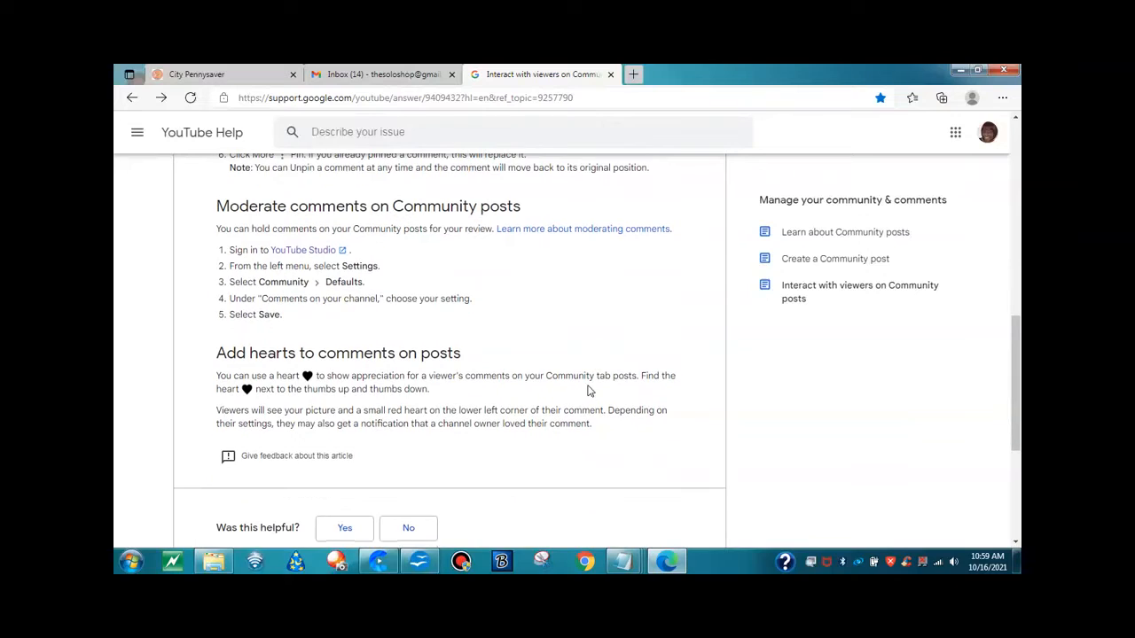
pyautogui.moveTo(576, 466)
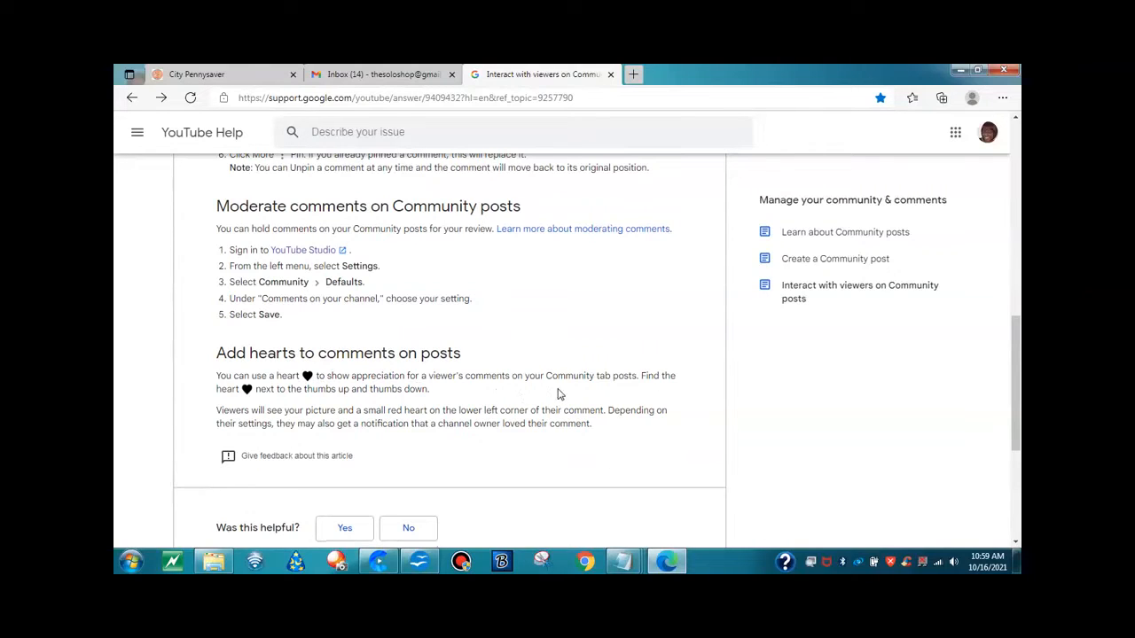
pyautogui.moveTo(641, 396)
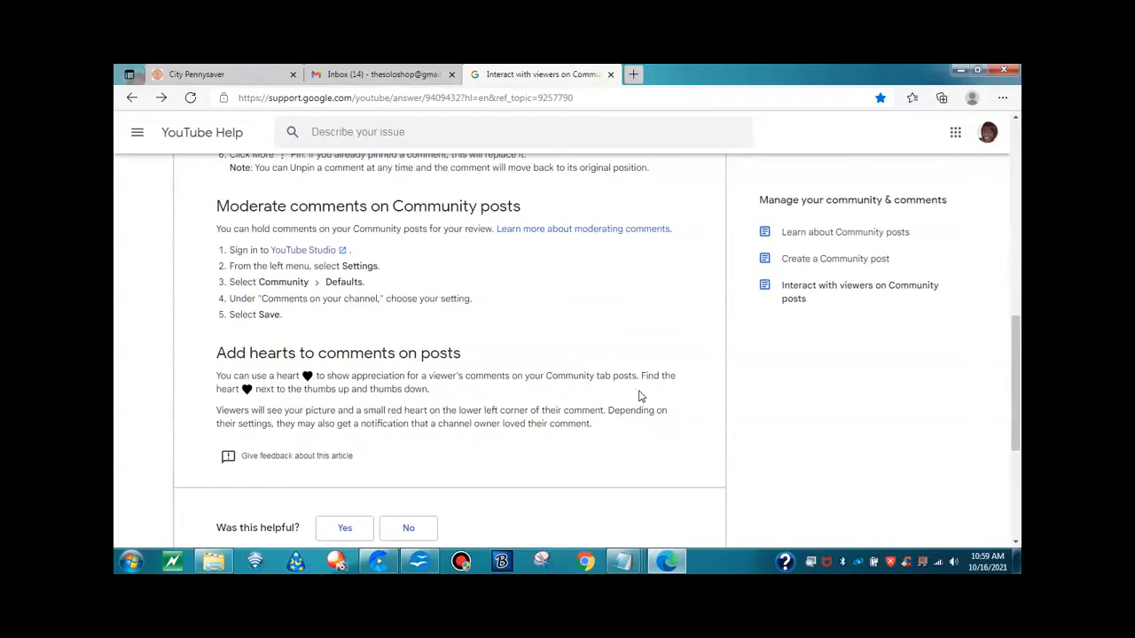
pyautogui.moveTo(345, 400)
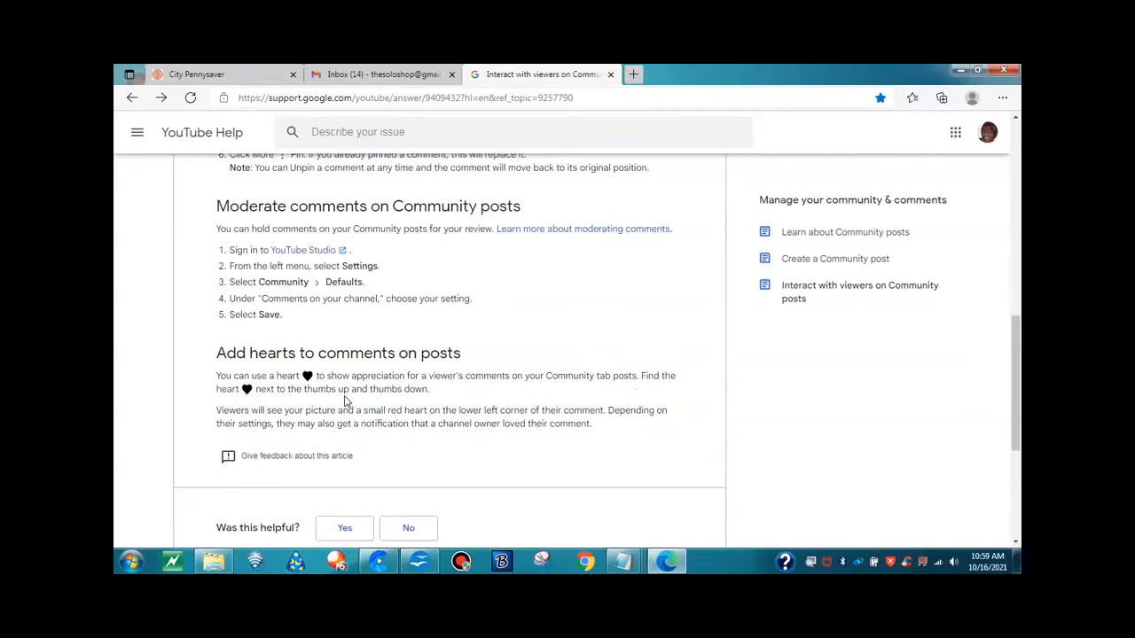
pyautogui.moveTo(386, 449)
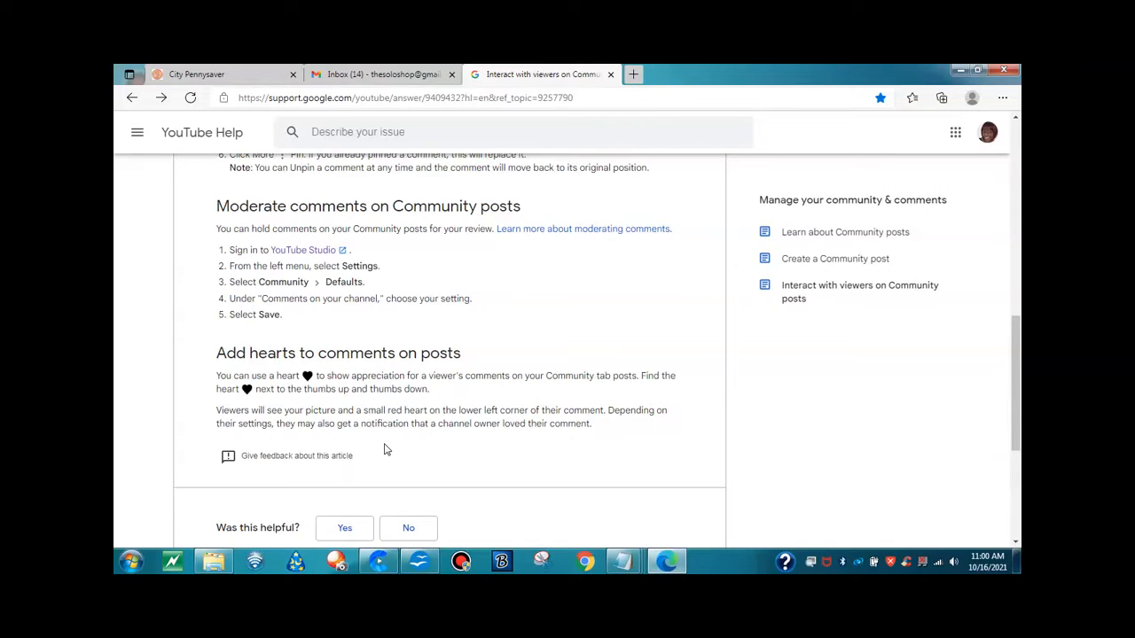
pyautogui.scroll(3)
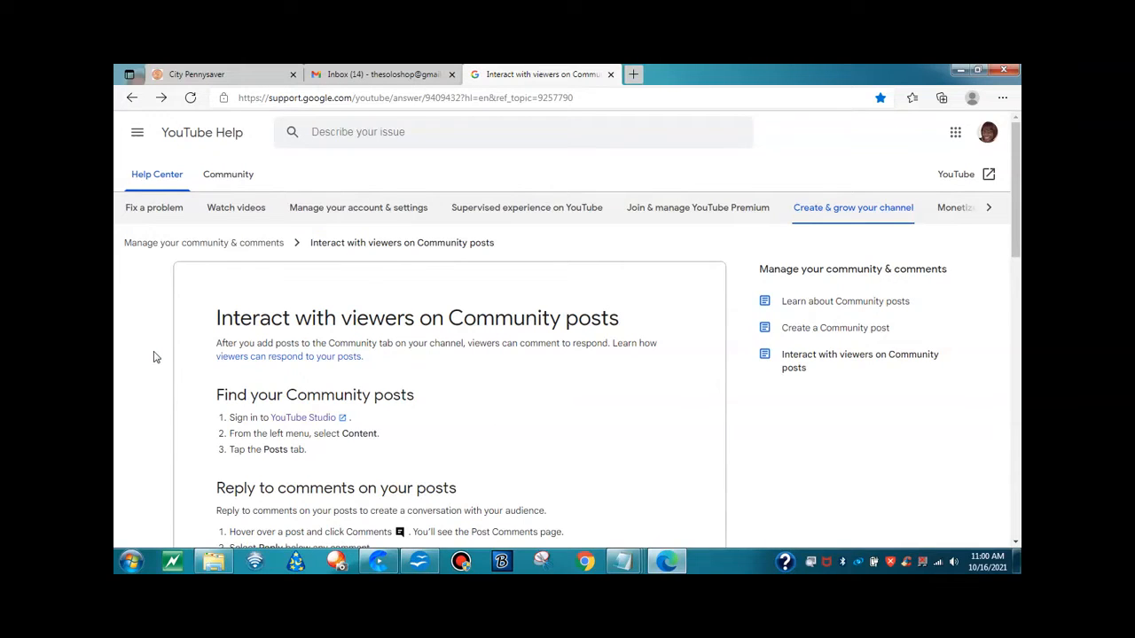
# Highlight the article's full URL in the browser address bar
pyautogui.click(403, 97)
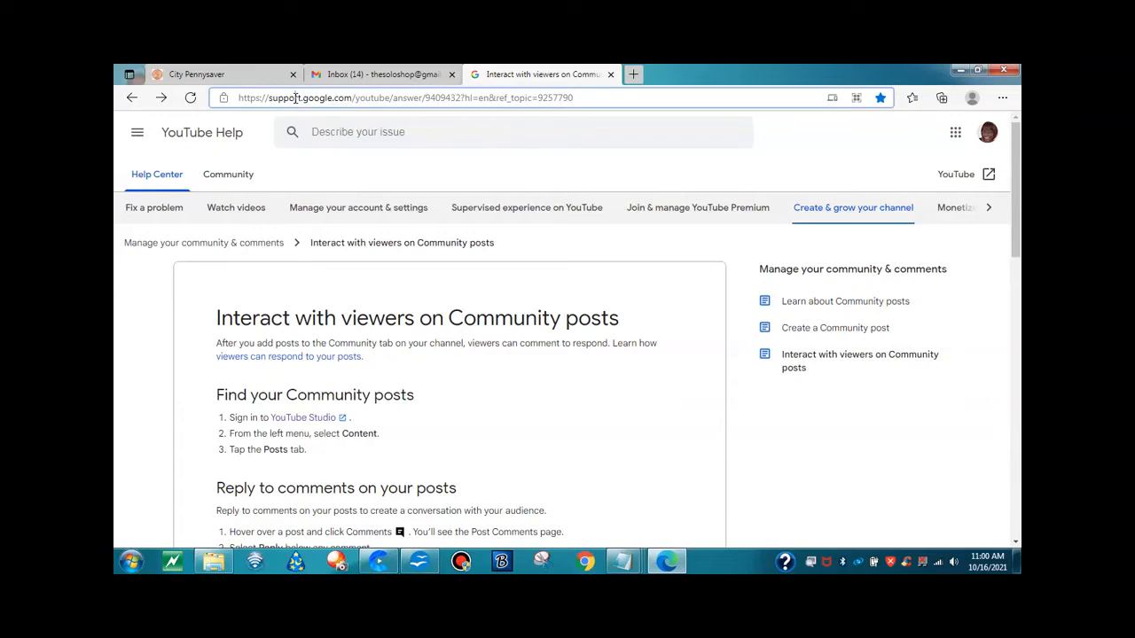
pyautogui.click(403, 97)
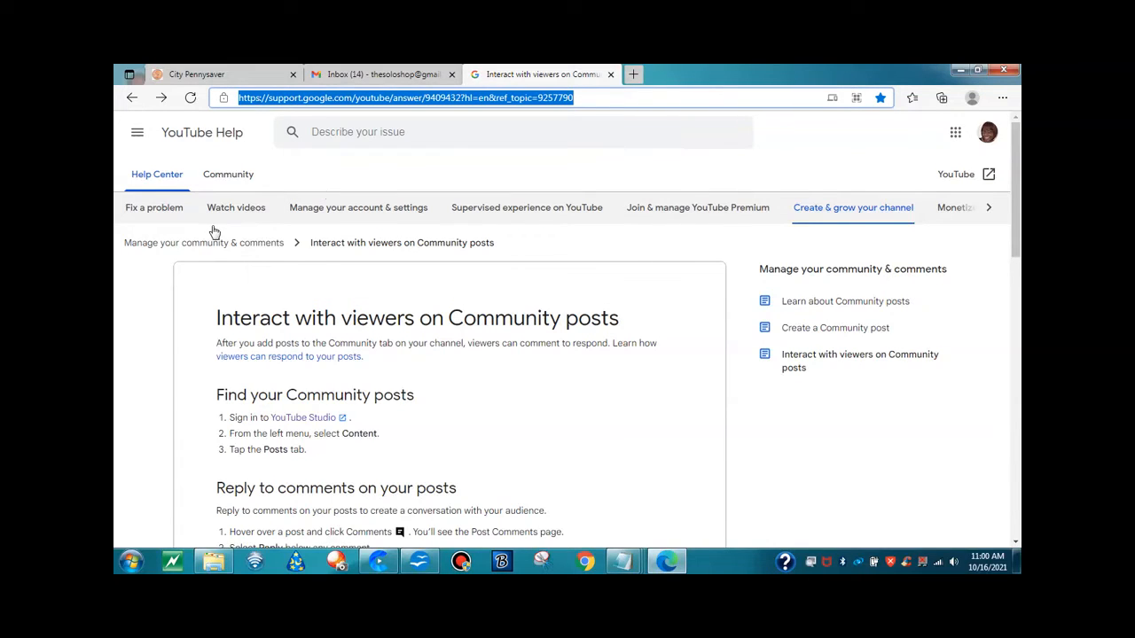
pyautogui.moveTo(137, 362)
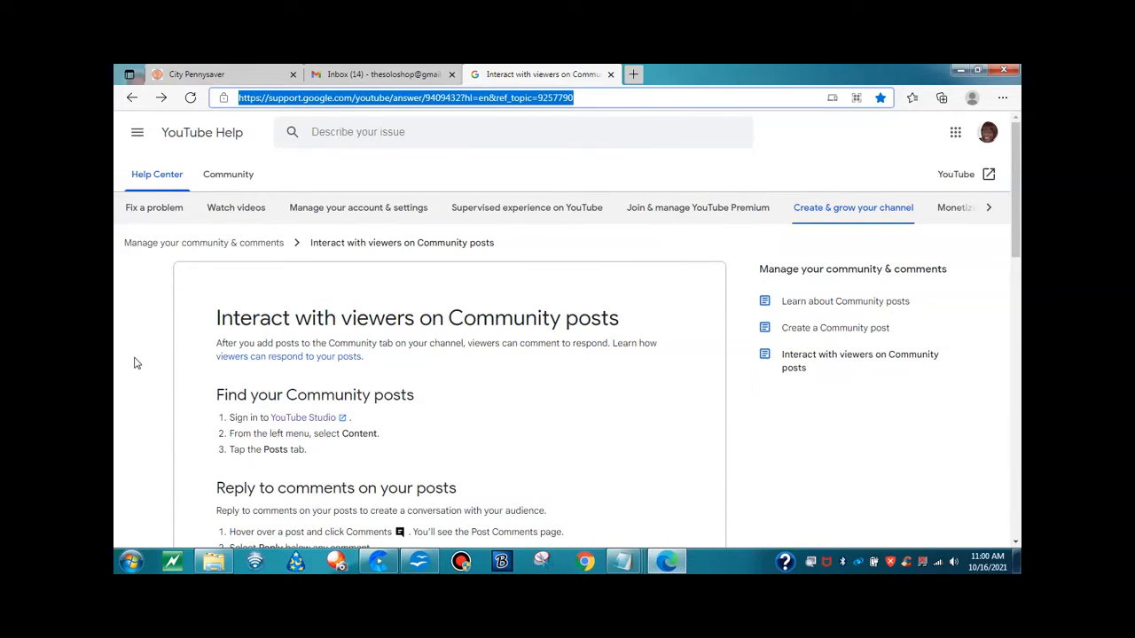